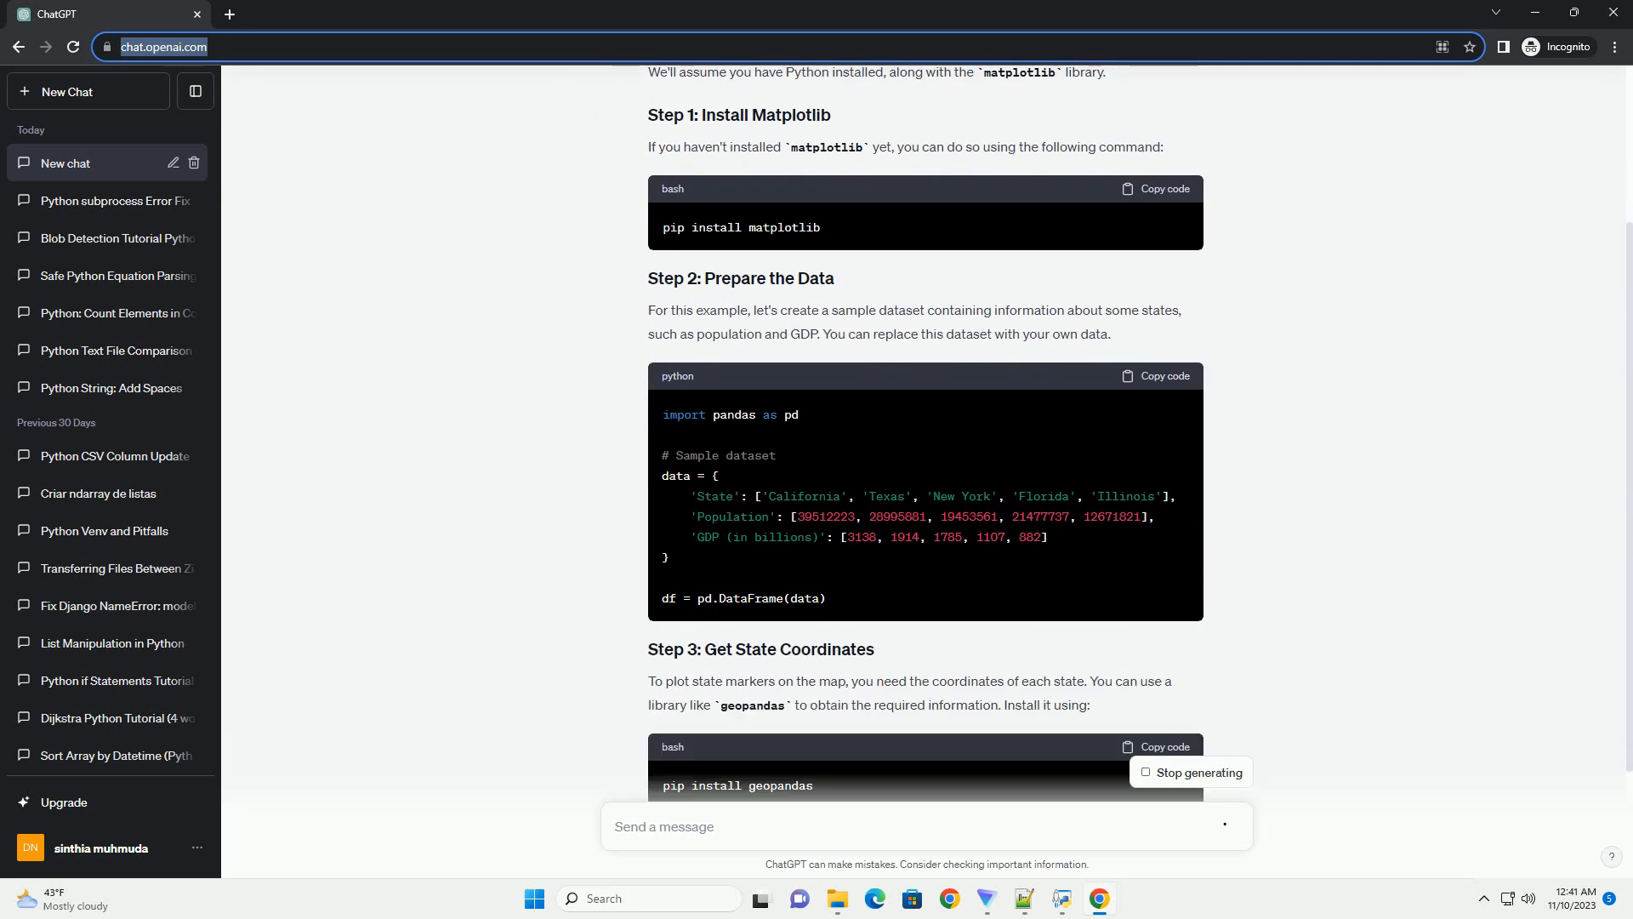
pyautogui.scroll(-3)
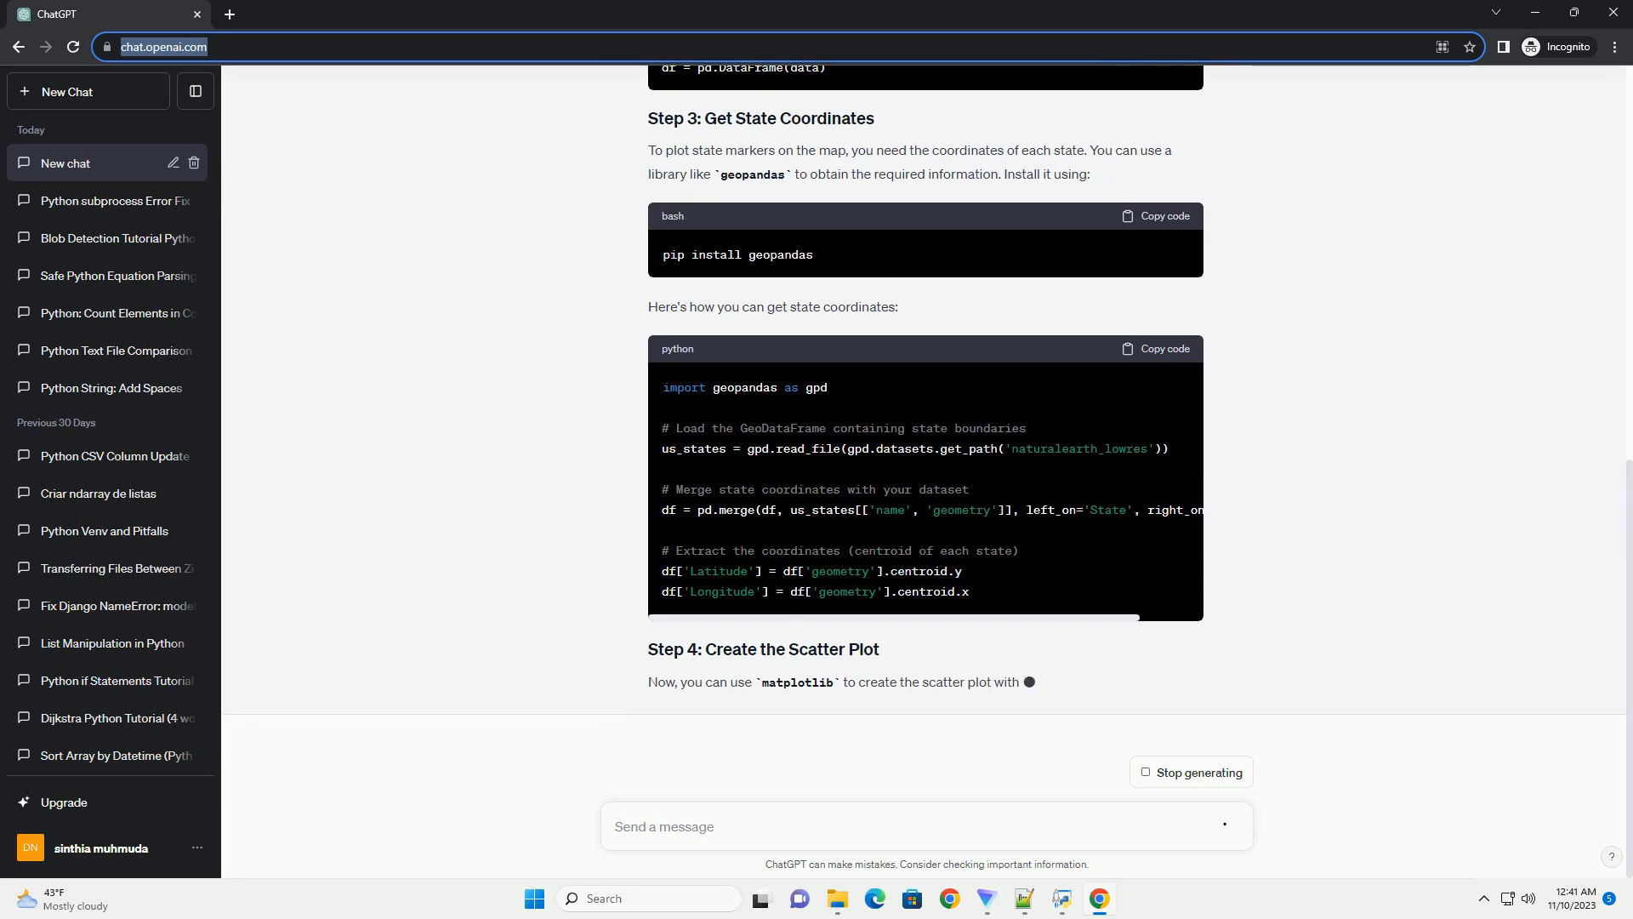
pyautogui.scroll(-3)
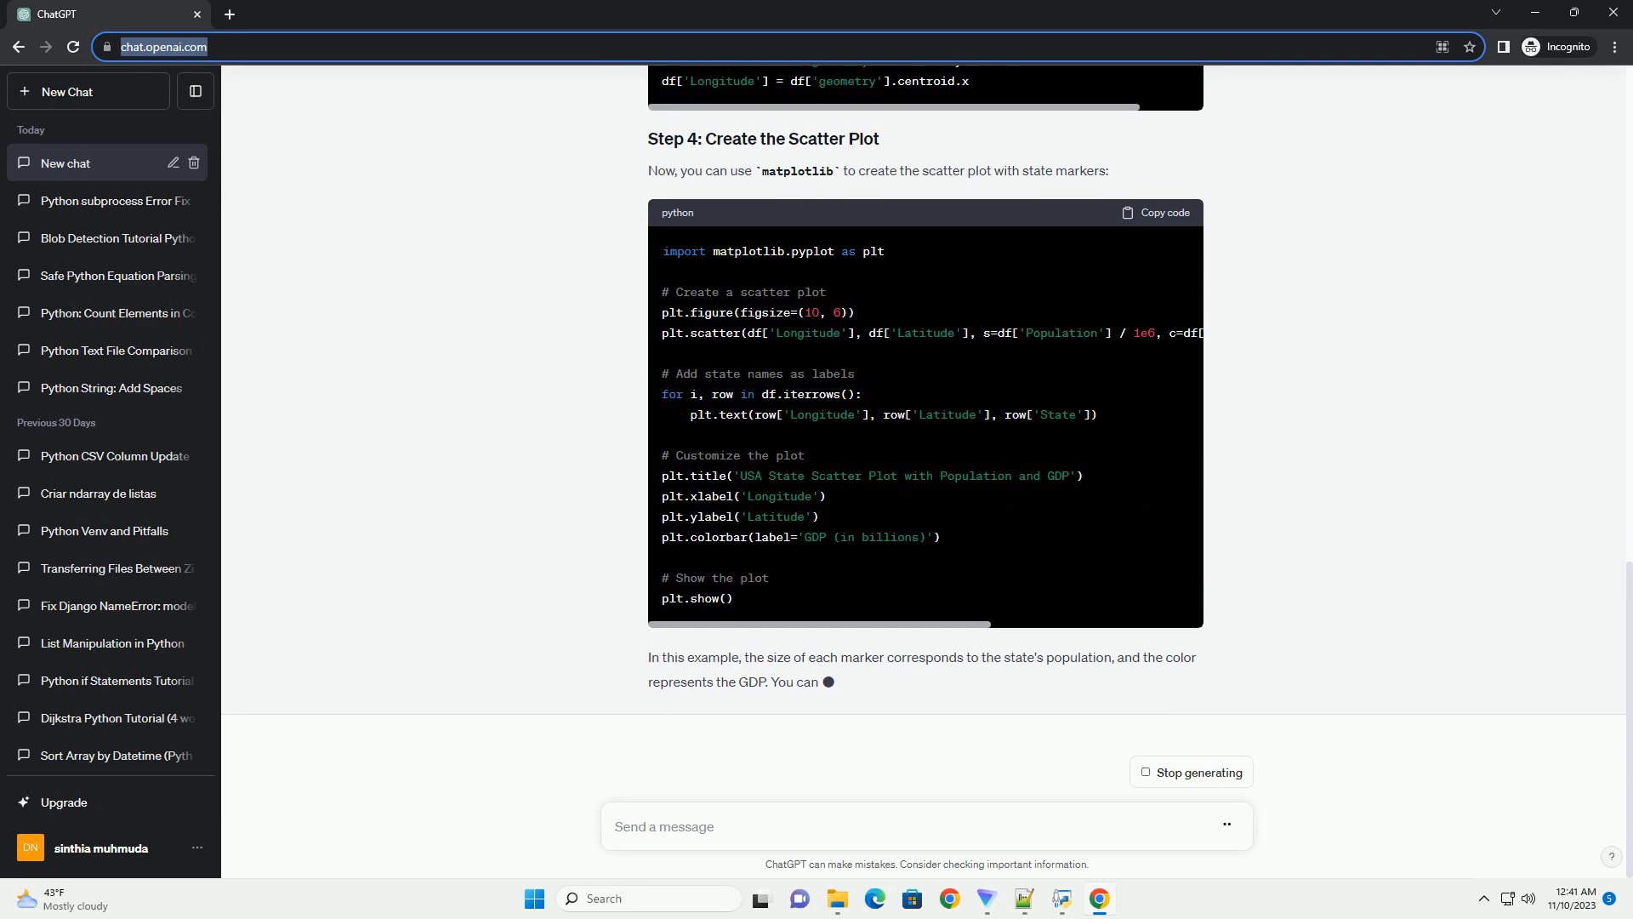
pyautogui.scroll(-3)
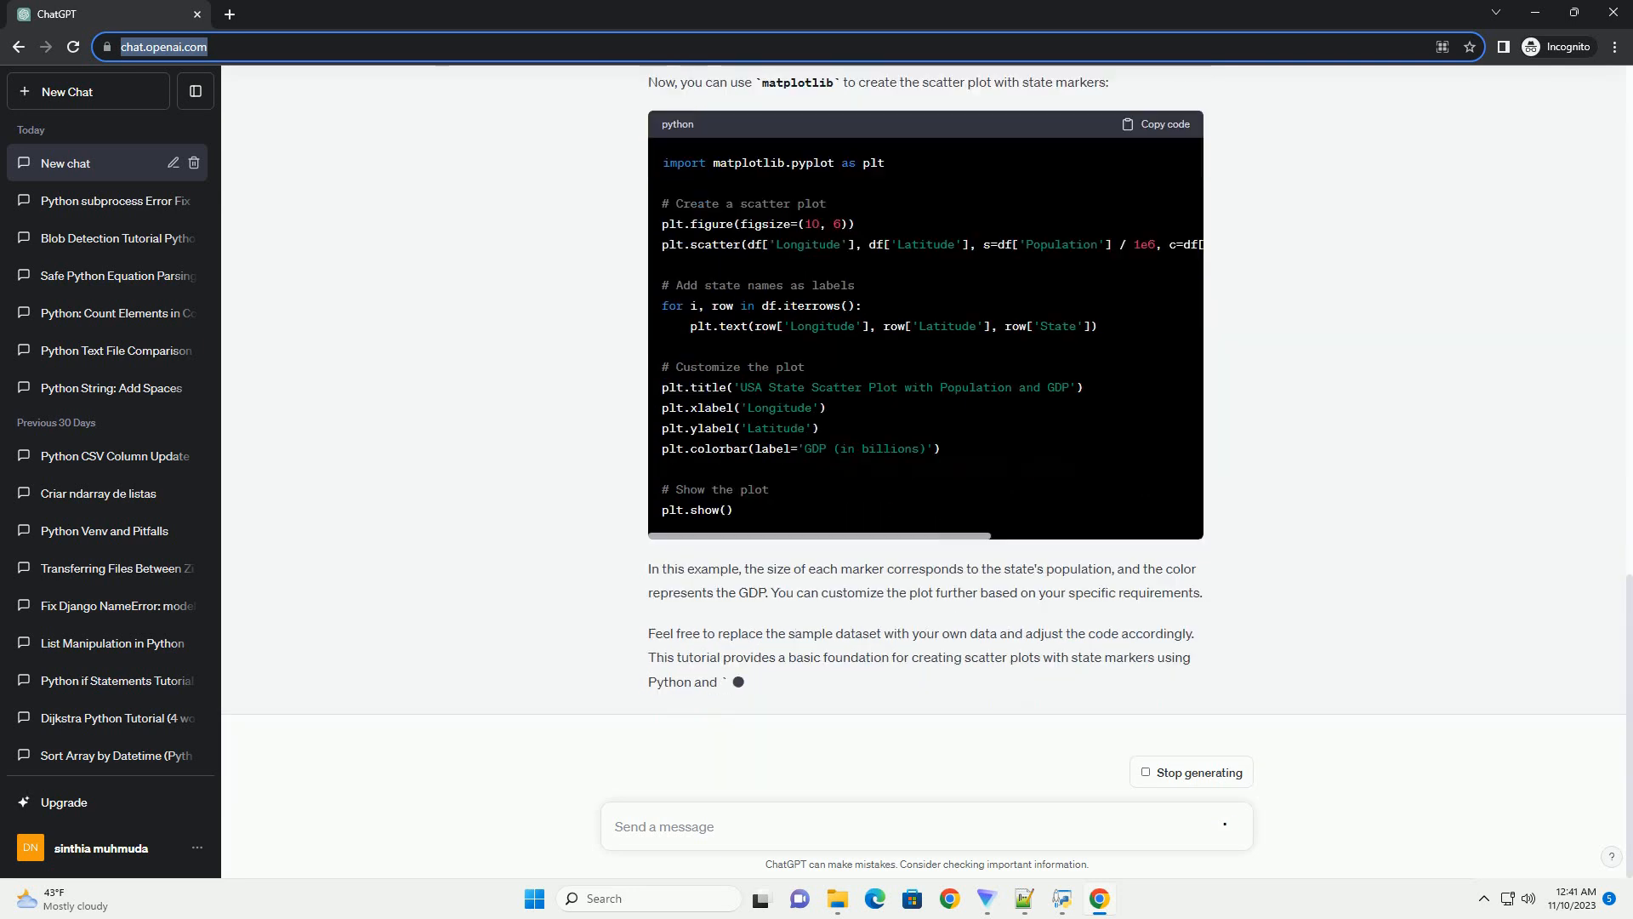